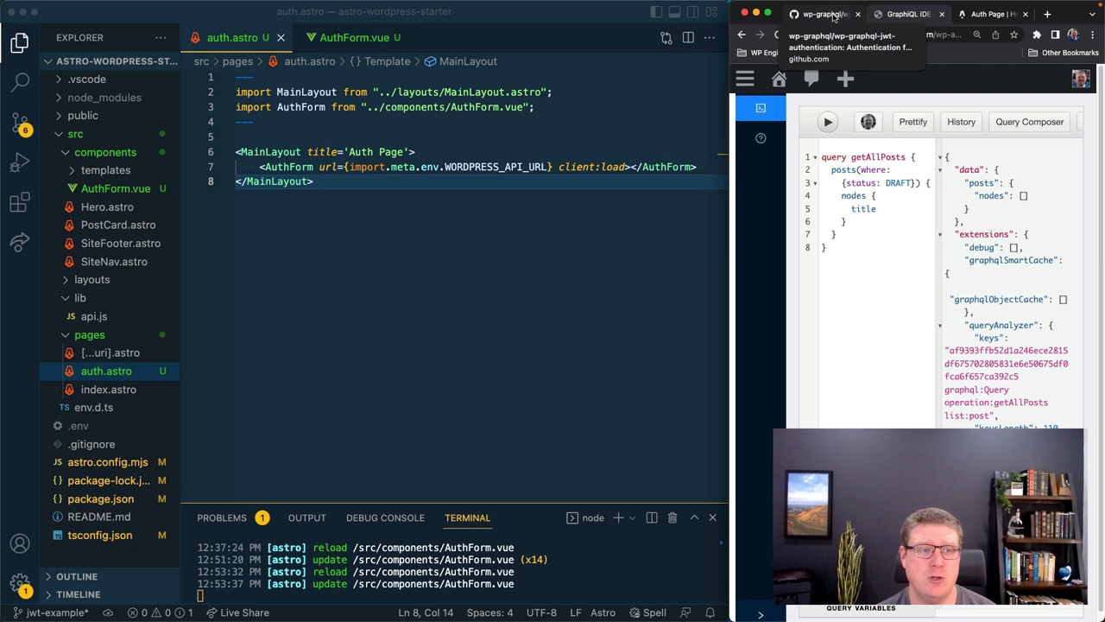
- Review the wp-graphql-jwt-authentication repository README with its install and setup notes
{"action": "left_click", "coordinate": [820, 14]}
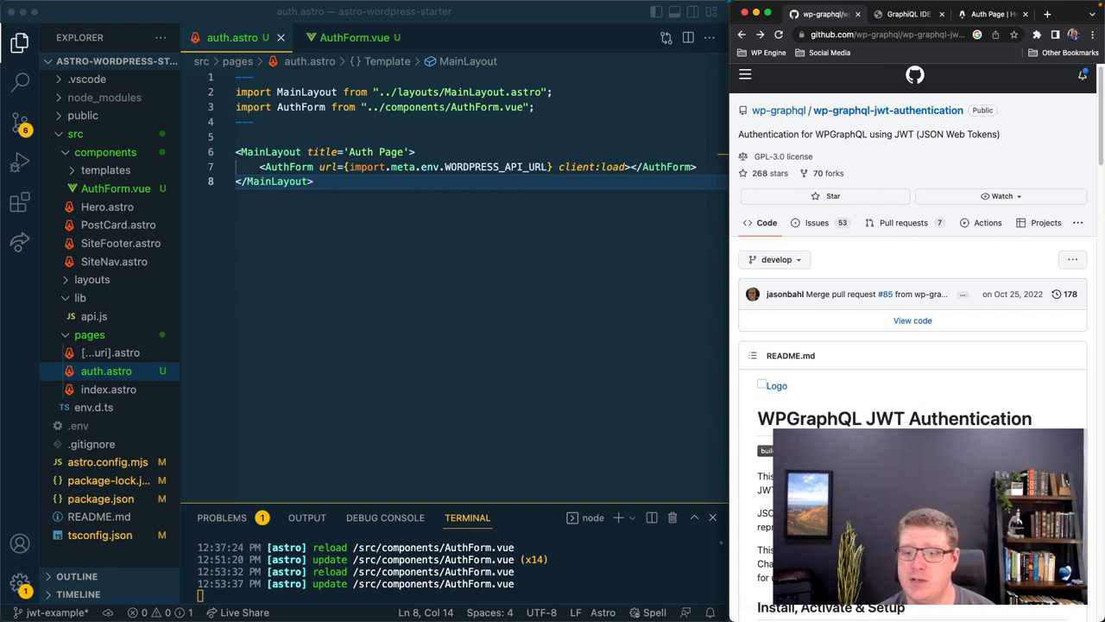
{"action": "scroll", "scroll_direction": "down", "scroll_amount": 3}
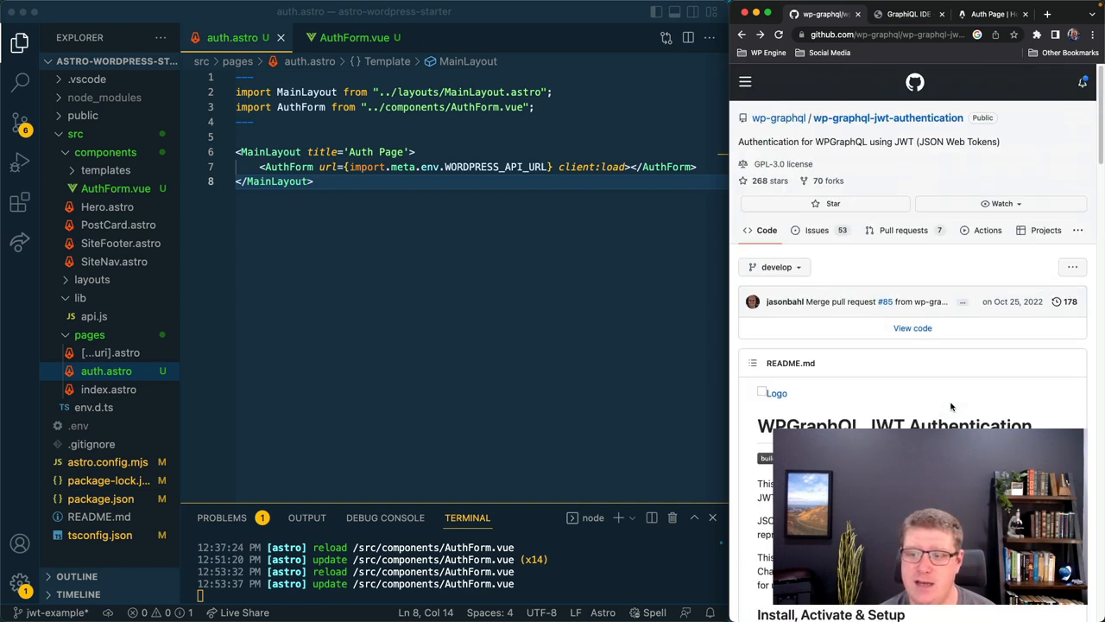
{"action": "mouse_move", "coordinate": [432, 313]}
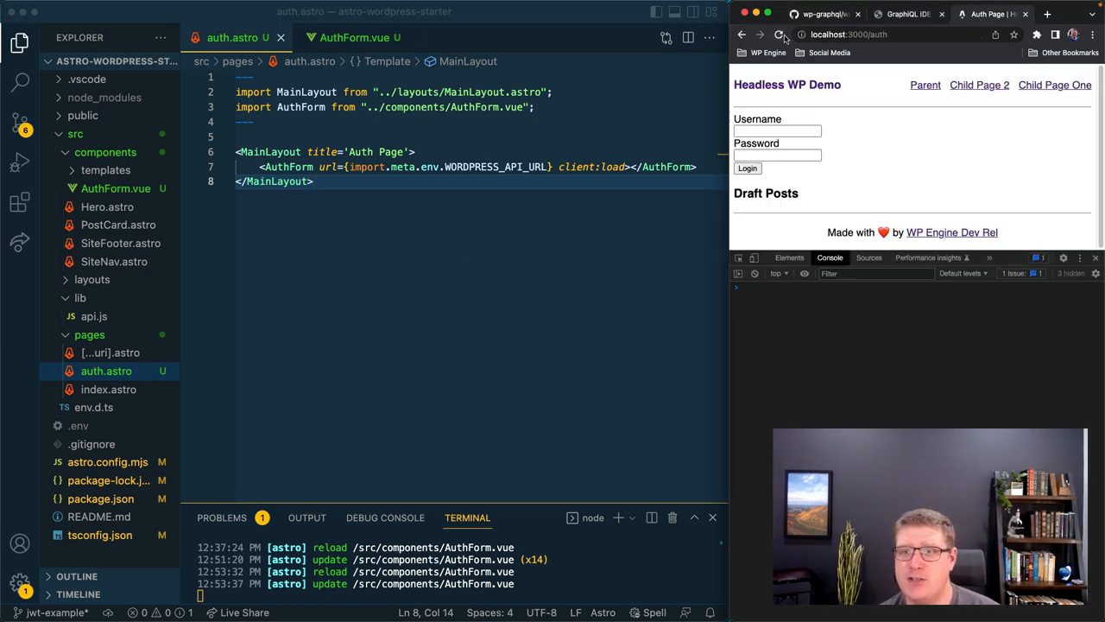
- Check that auth.astro passes import.meta.env.WORDPRESS_API_URL as url to AuthForm, then view AuthForm.vue
{"action": "left_click", "coordinate": [863, 34]}
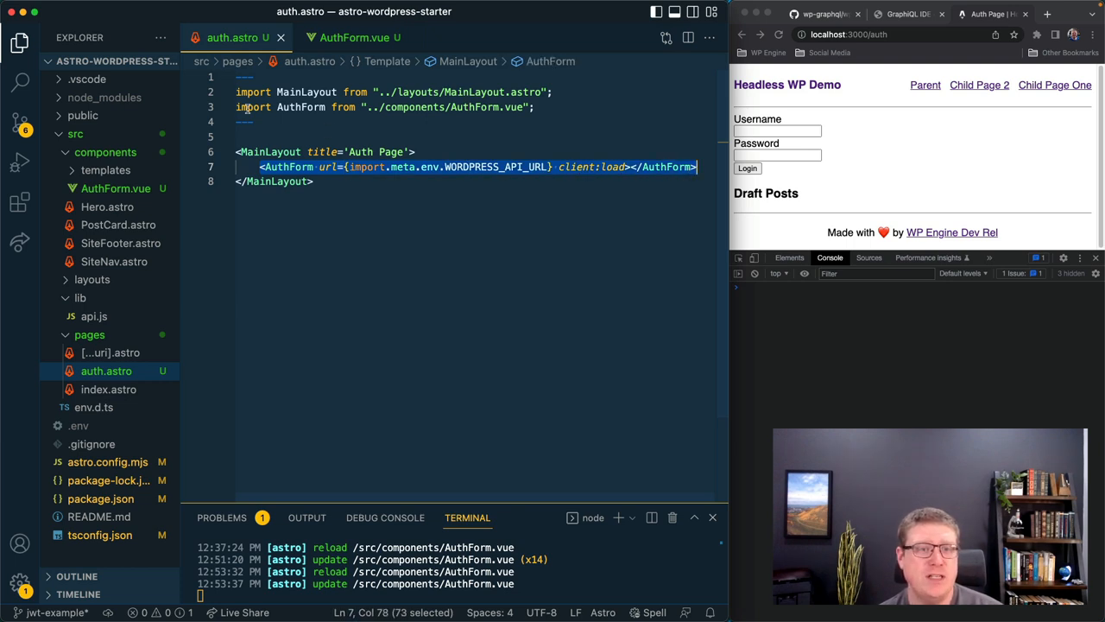
{"action": "left_click", "coordinate": [116, 188]}
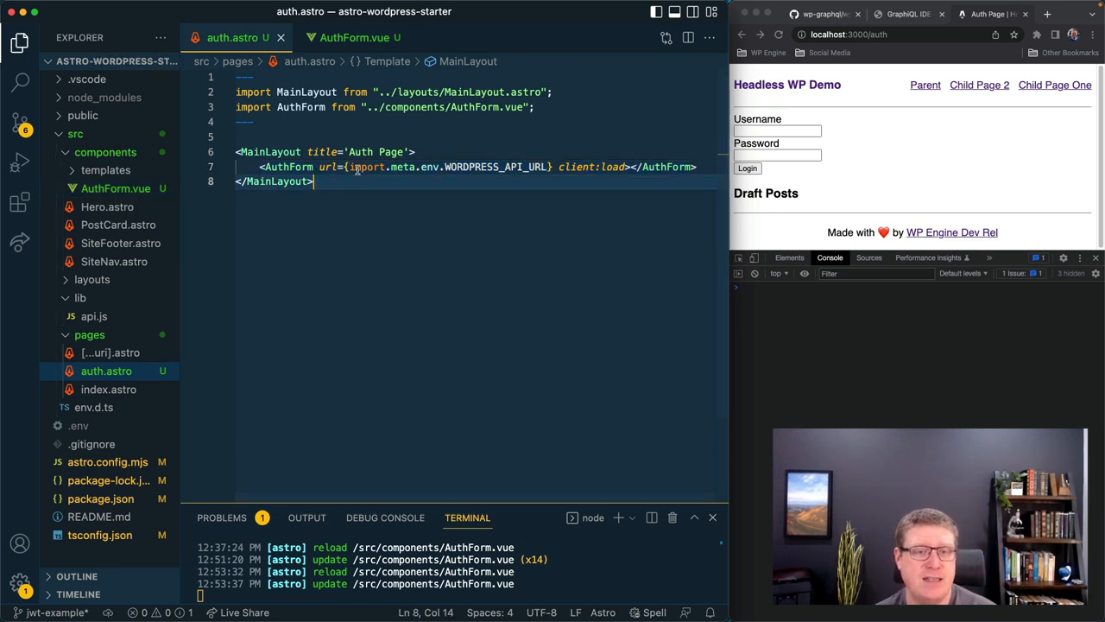
{"action": "left_click_drag", "start_coordinate": [349, 167], "coordinate": [545, 166]}
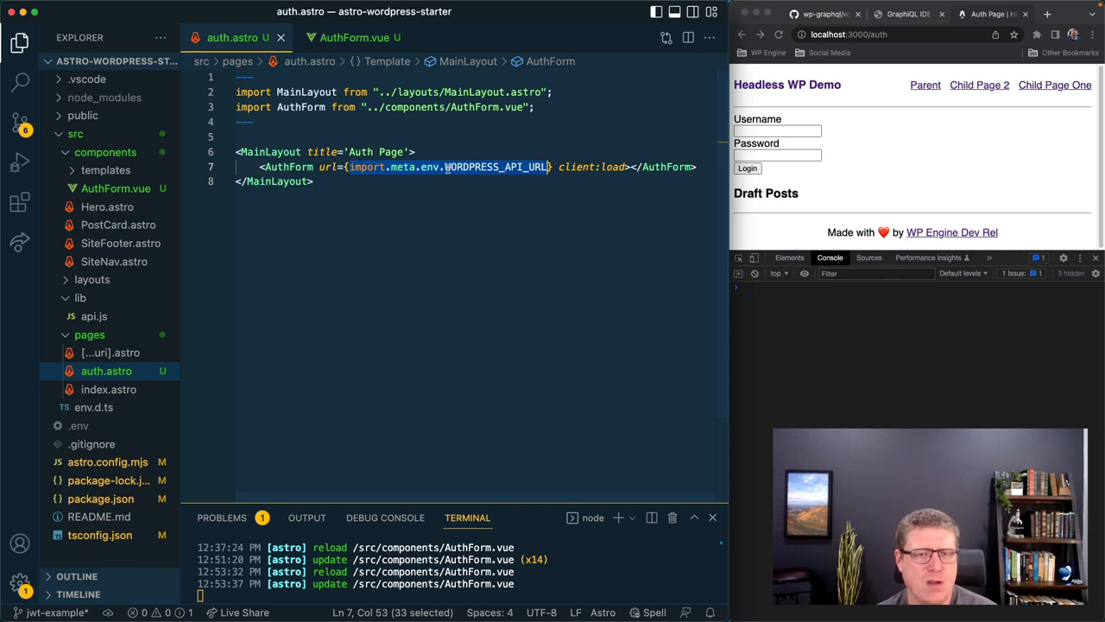
{"action": "left_click", "coordinate": [115, 189]}
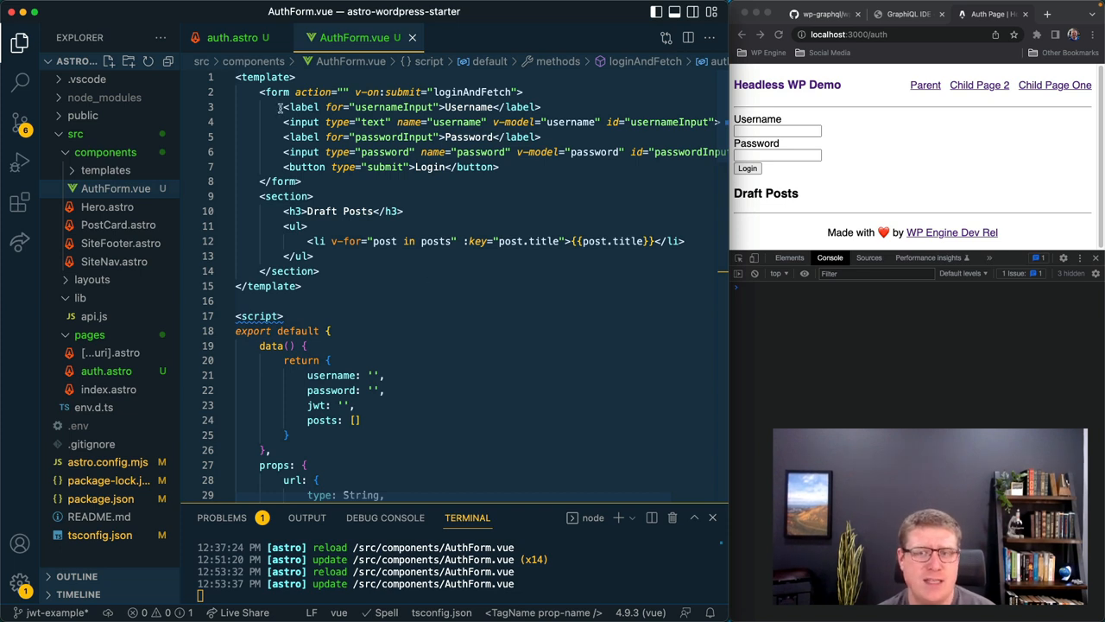
{"action": "mouse_move", "coordinate": [568, 117]}
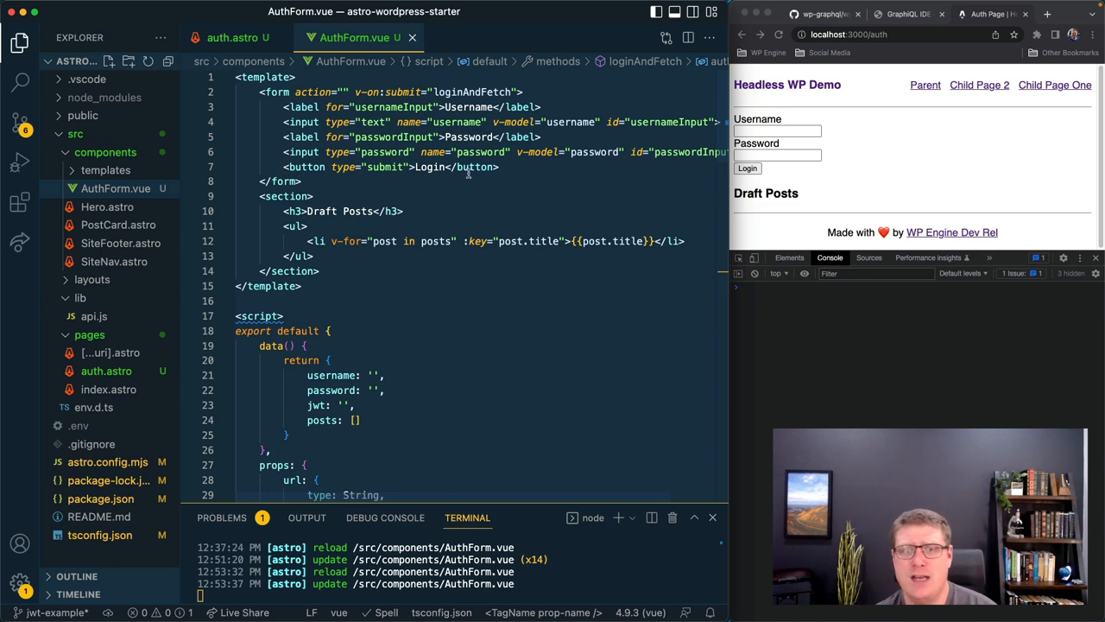
{"action": "left_click", "coordinate": [354, 106]}
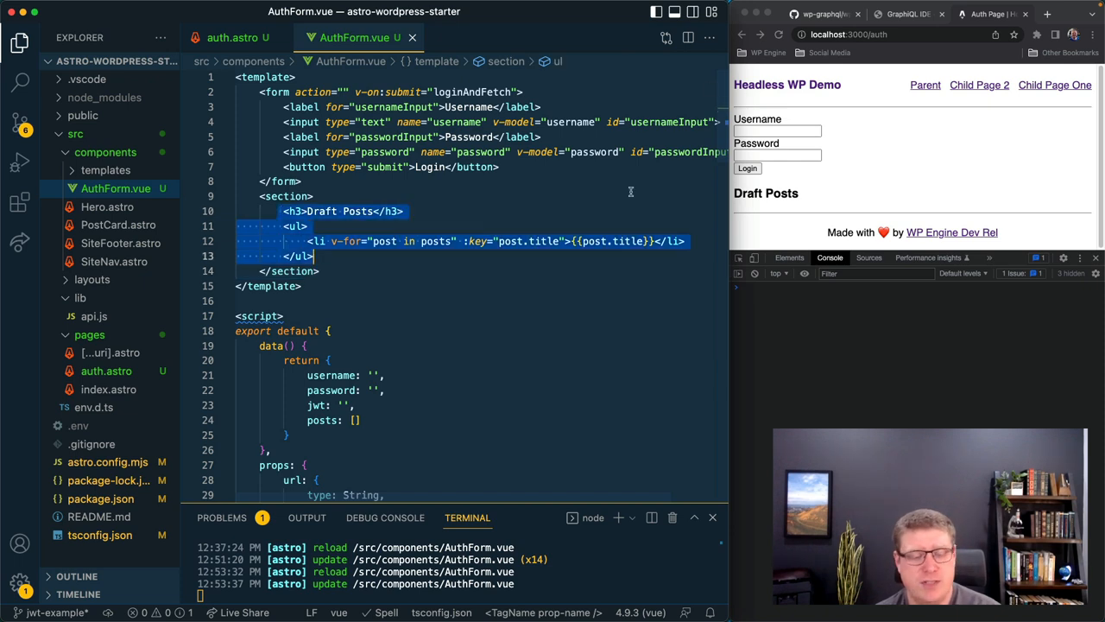
{"action": "scroll", "scroll_direction": "down", "scroll_amount": 3}
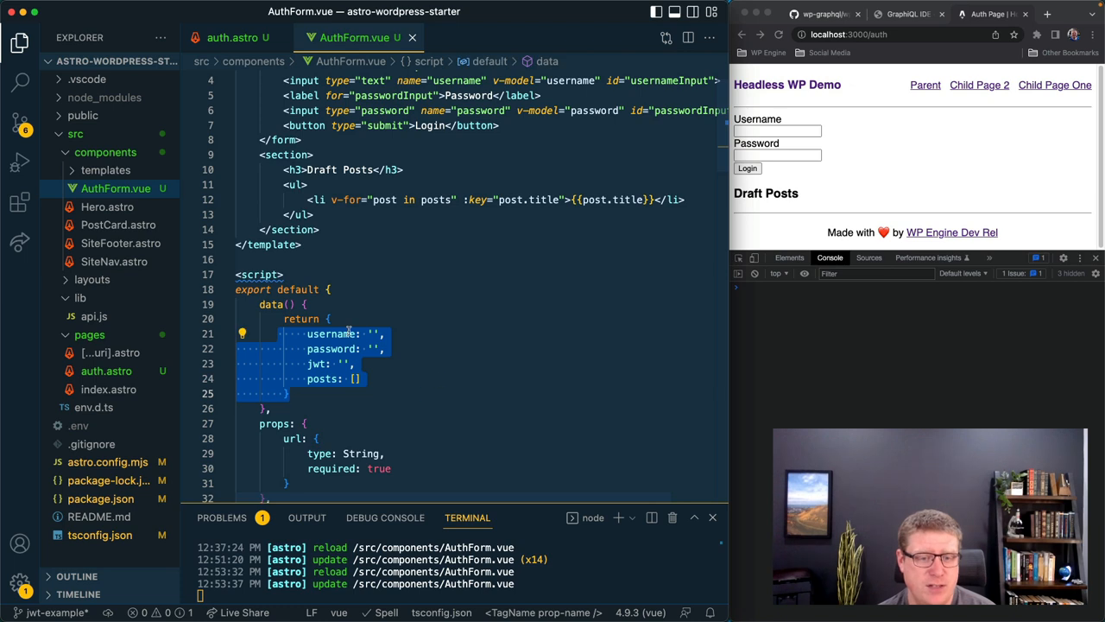
{"action": "scroll", "scroll_direction": "up", "scroll_amount": 3}
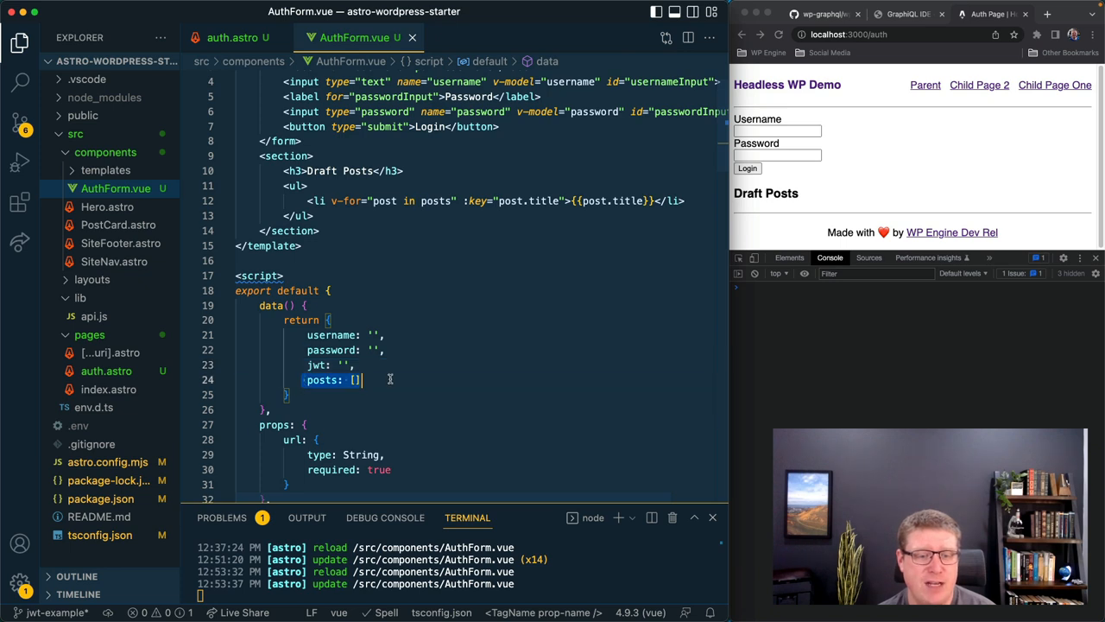
{"action": "scroll", "scroll_direction": "down", "scroll_amount": 3}
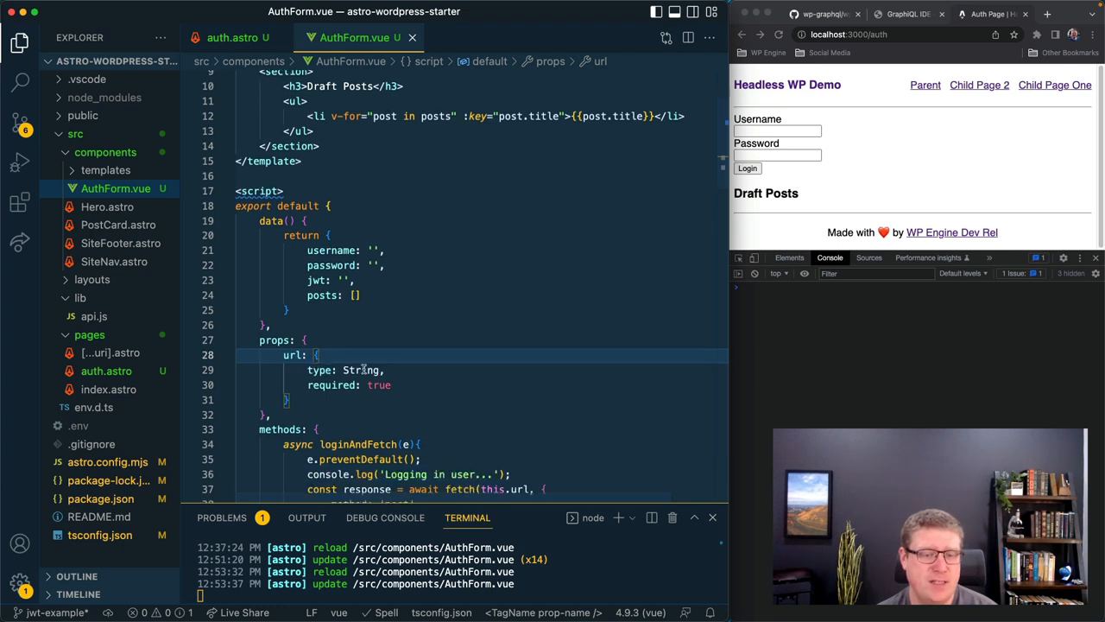
{"action": "scroll", "scroll_direction": "down", "scroll_amount": 3}
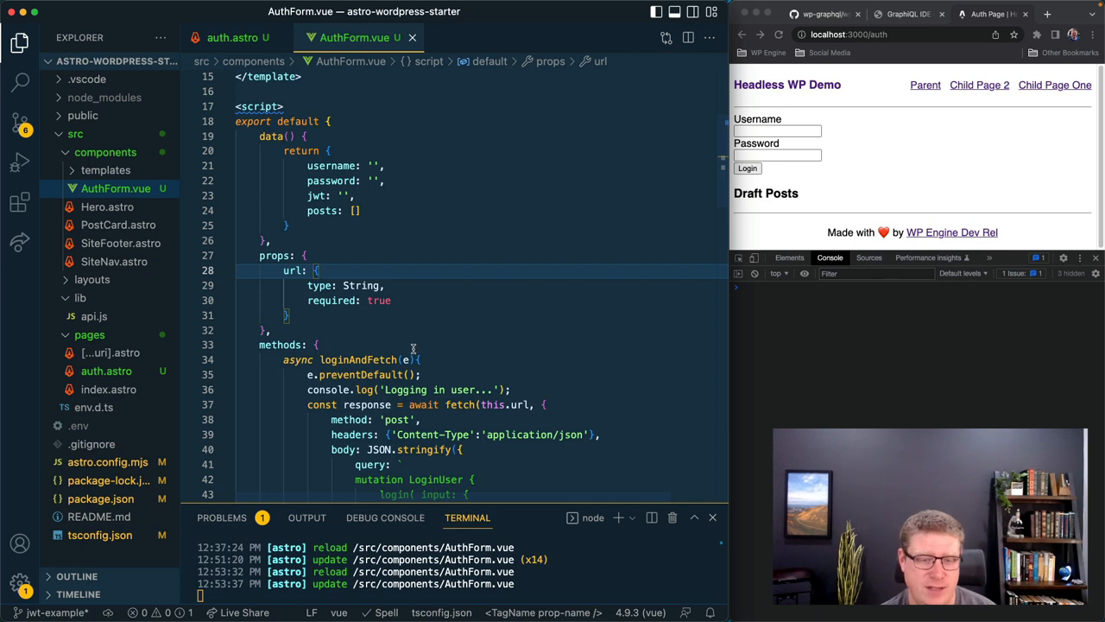
{"action": "scroll", "scroll_direction": "down", "scroll_amount": 3}
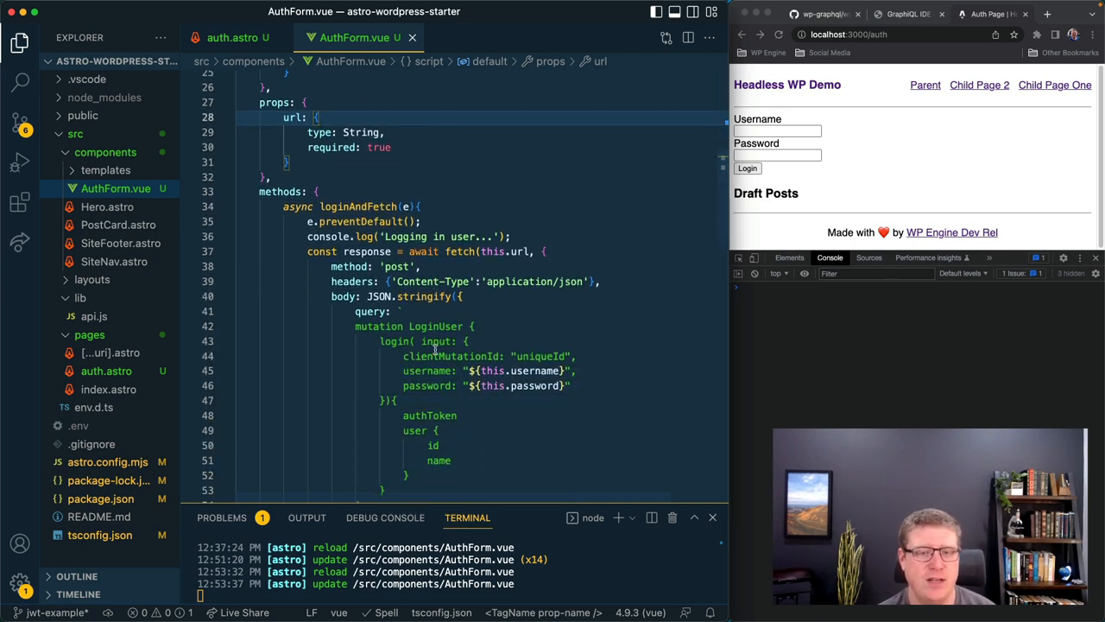
{"action": "scroll", "scroll_direction": "down", "scroll_amount": 3}
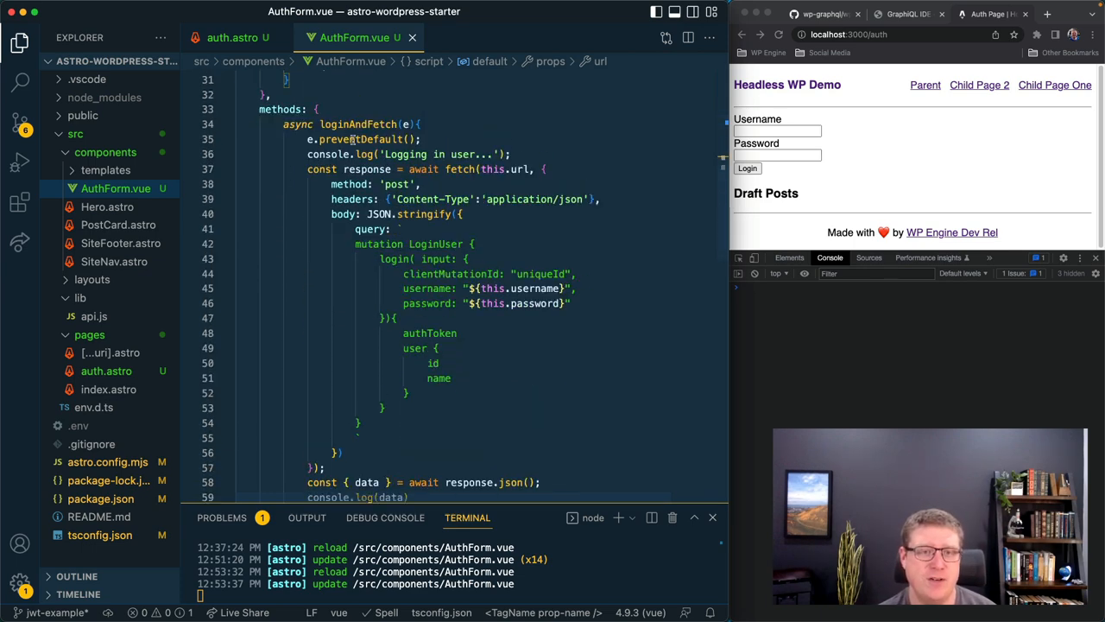
{"action": "mouse_move", "coordinate": [855, 110]}
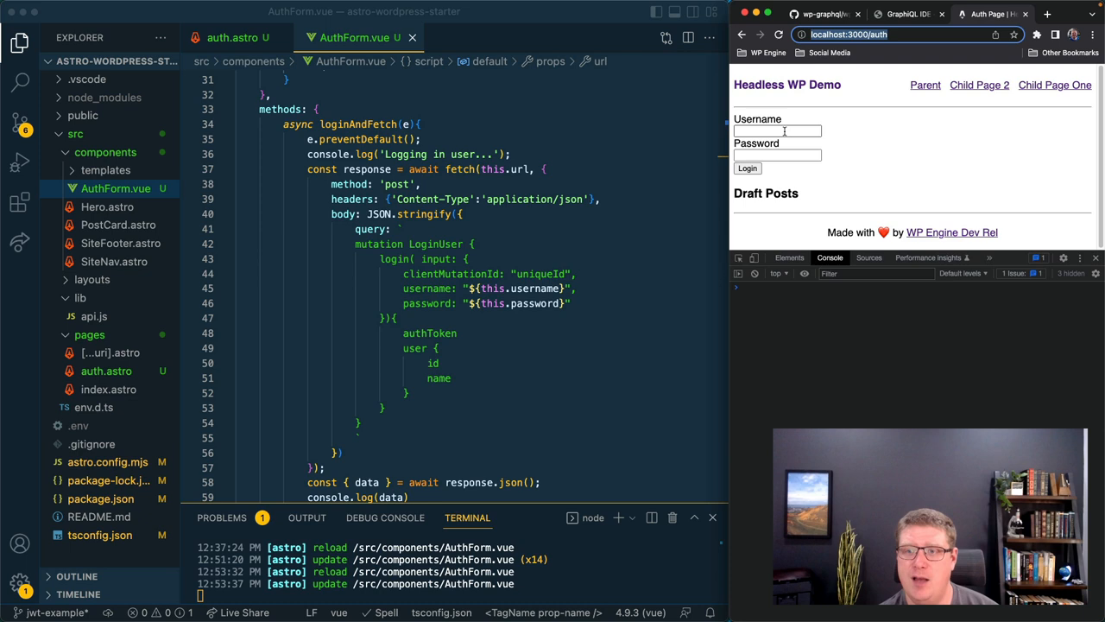
- Enter username 'test' and a password in the local auth page login form
{"action": "type", "text": "test"}
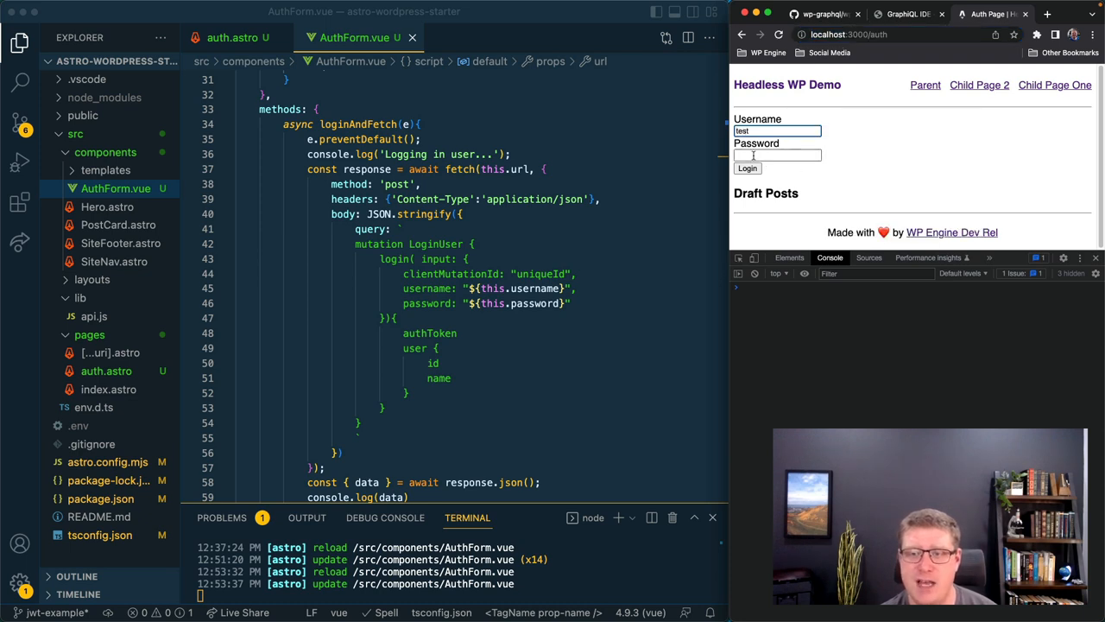
{"action": "type", "text": "password"}
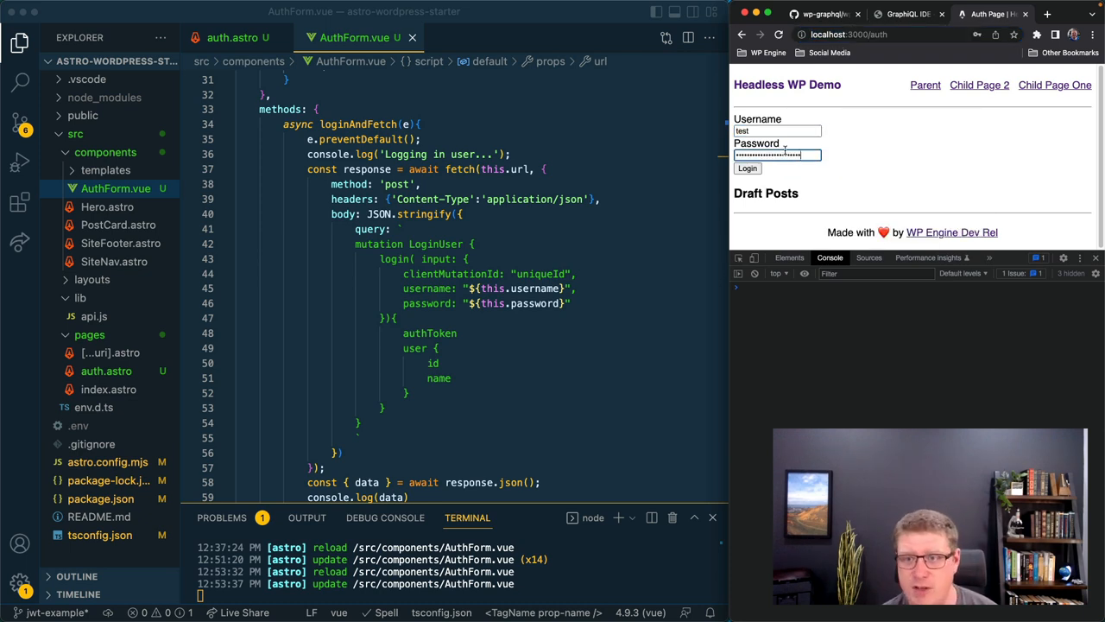
{"action": "left_click", "coordinate": [474, 206]}
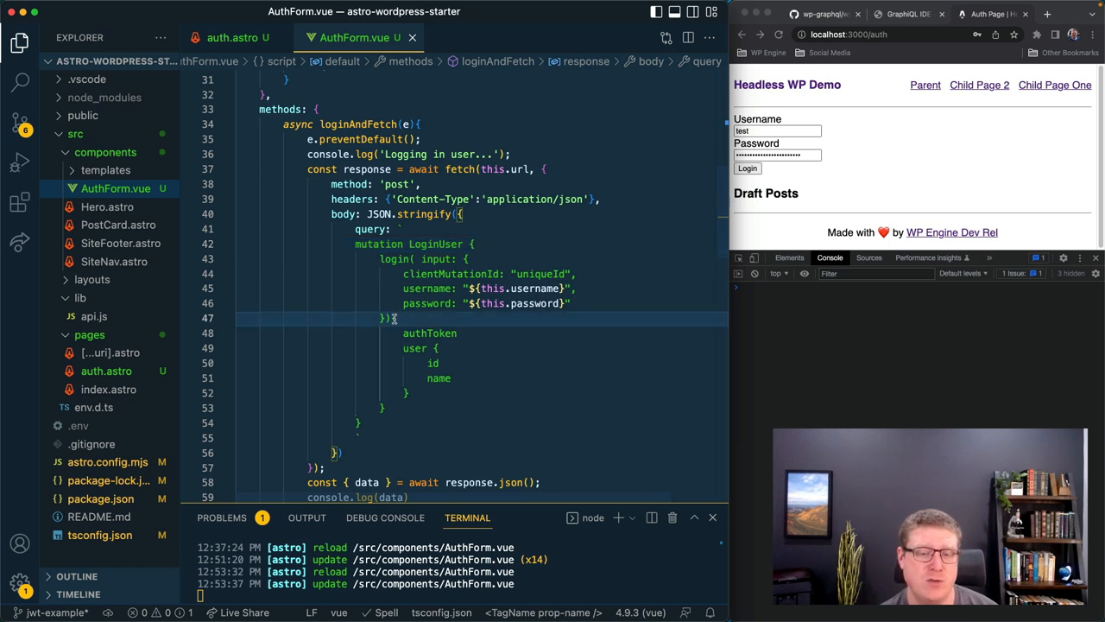
- Review the authToken and user fields returned by the LoginUser mutation in AuthForm.vue
{"action": "left_click_drag", "start_coordinate": [394, 318], "coordinate": [388, 407]}
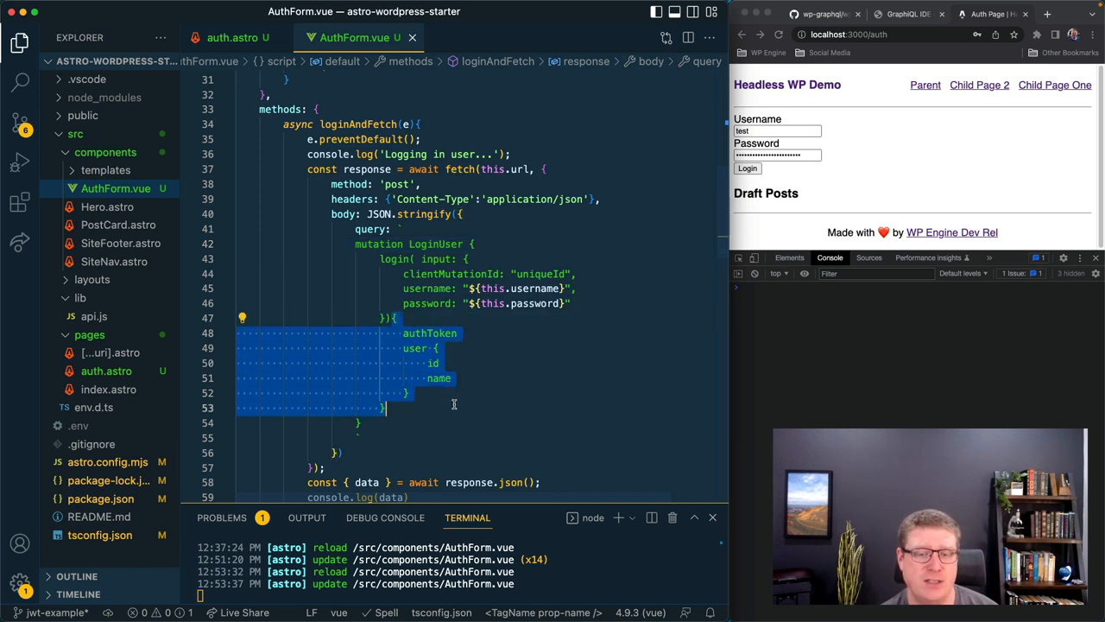
{"action": "left_click", "coordinate": [439, 363]}
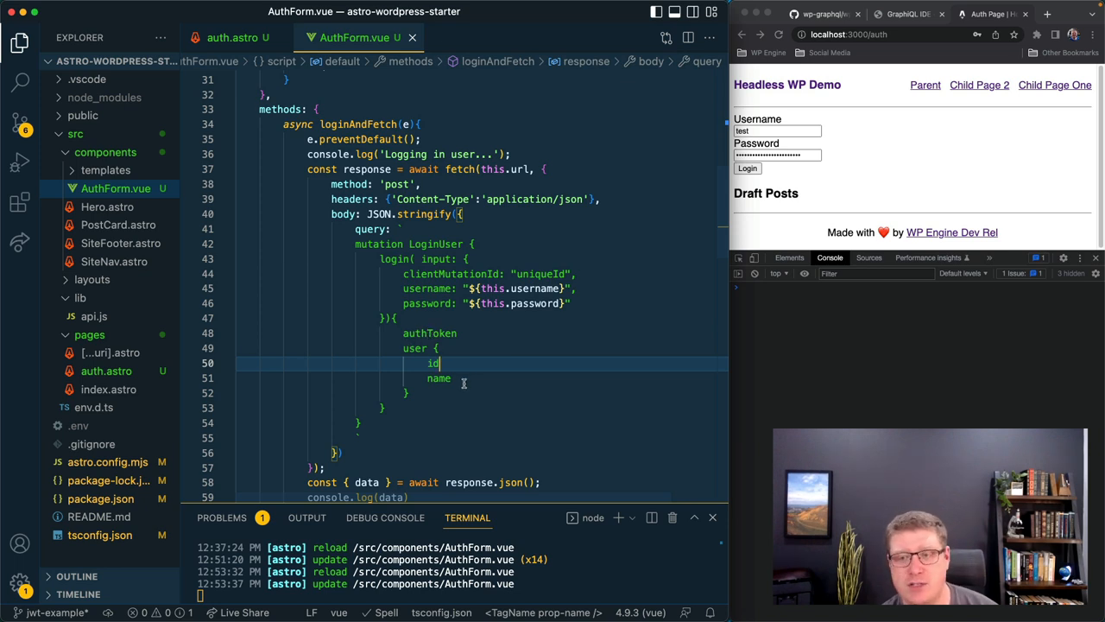
{"action": "mouse_move", "coordinate": [917, 222]}
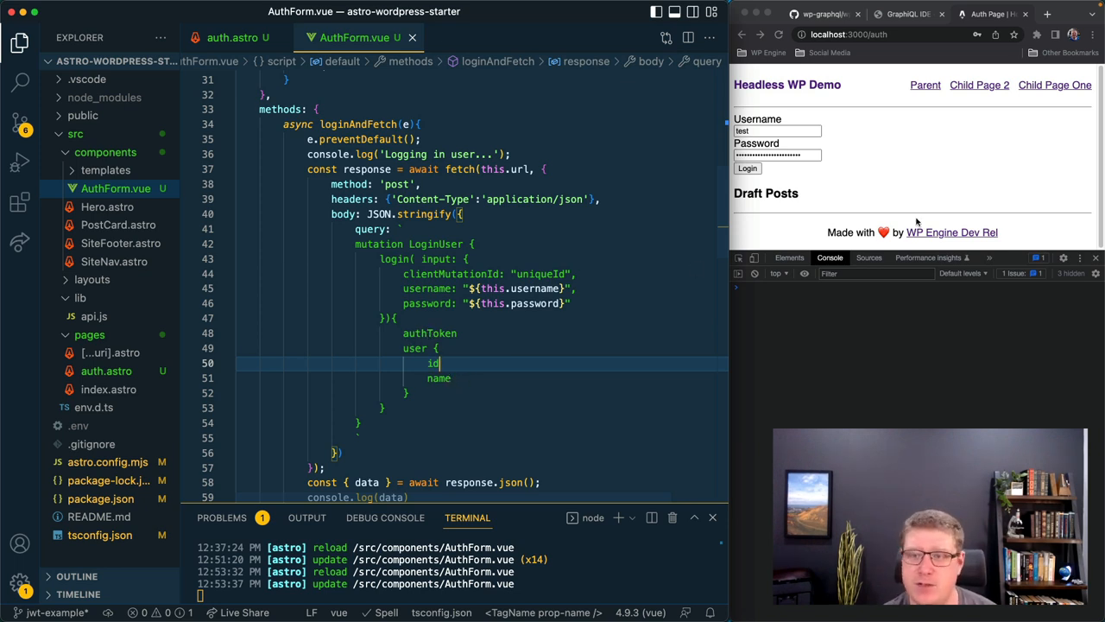
{"action": "left_click", "coordinate": [775, 155]}
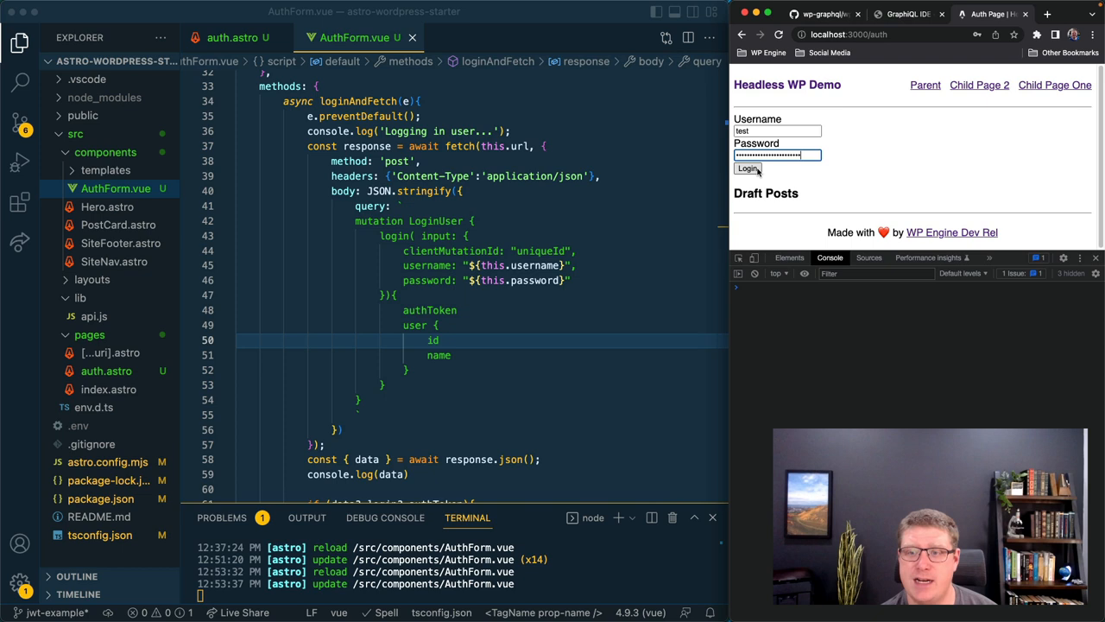
- Log in as the test user and inspect the returned authToken and user in the DevTools console
{"action": "left_click", "coordinate": [747, 168]}
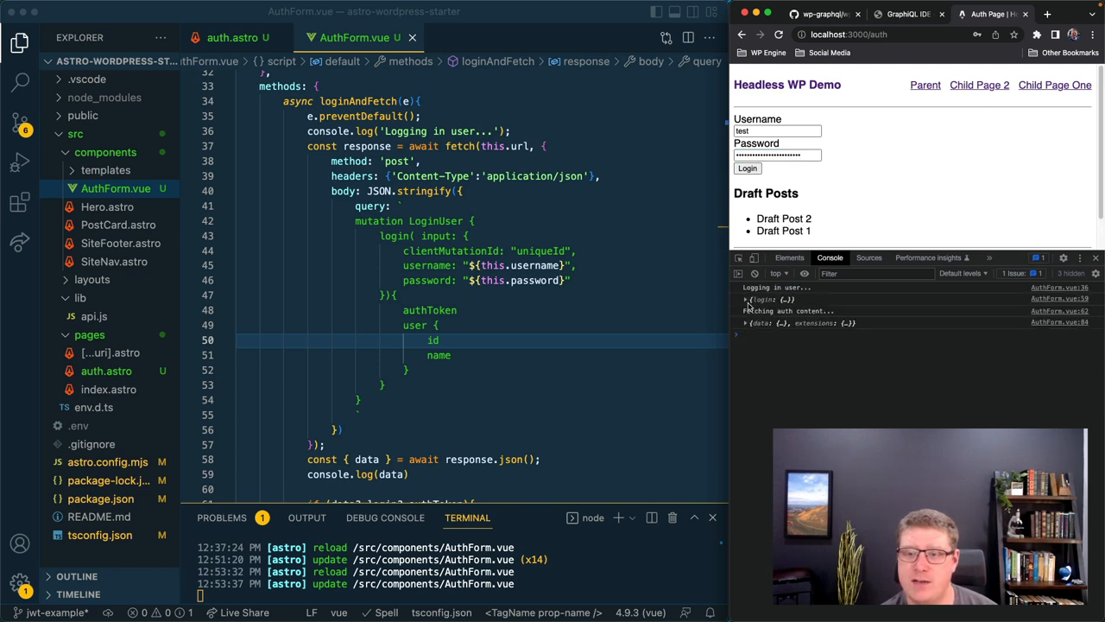
{"action": "left_click", "coordinate": [746, 299]}
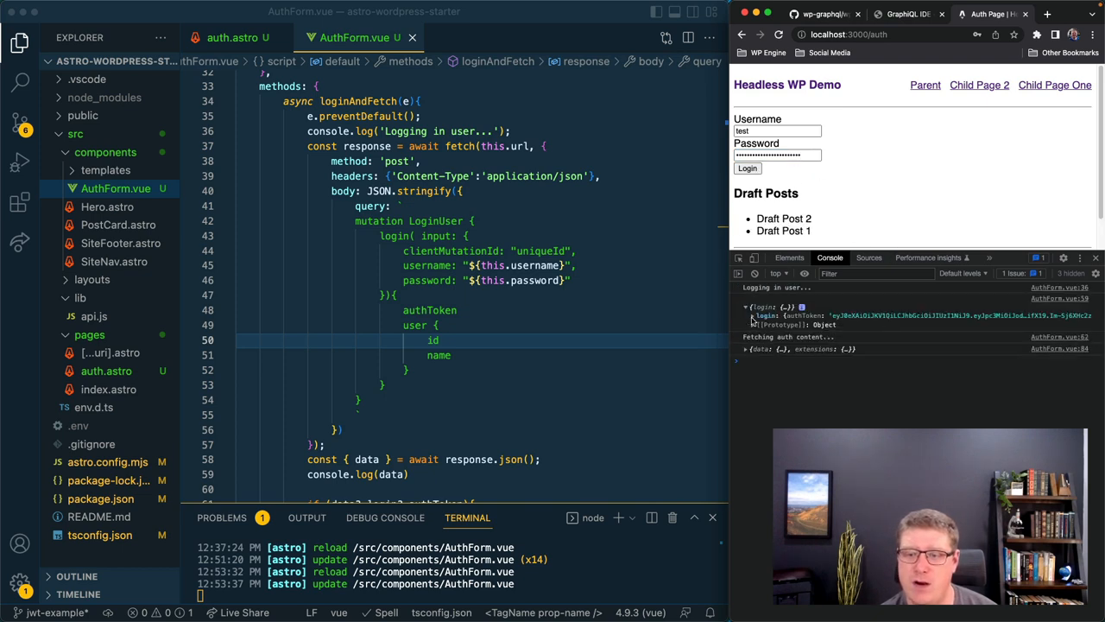
{"action": "left_click", "coordinate": [746, 307]}
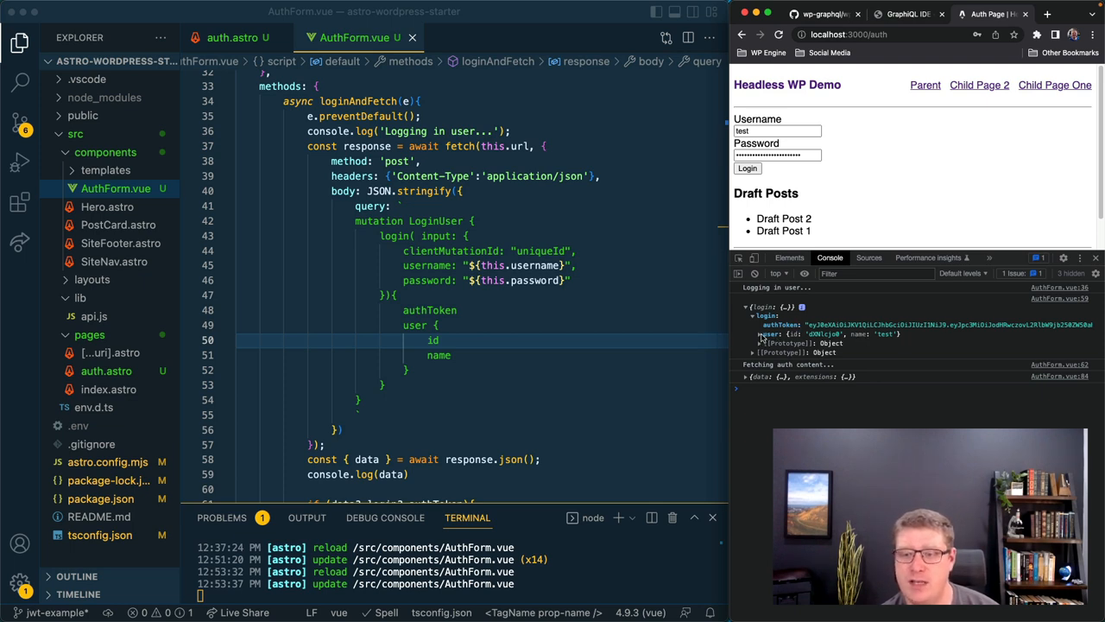
{"action": "left_click", "coordinate": [758, 334]}
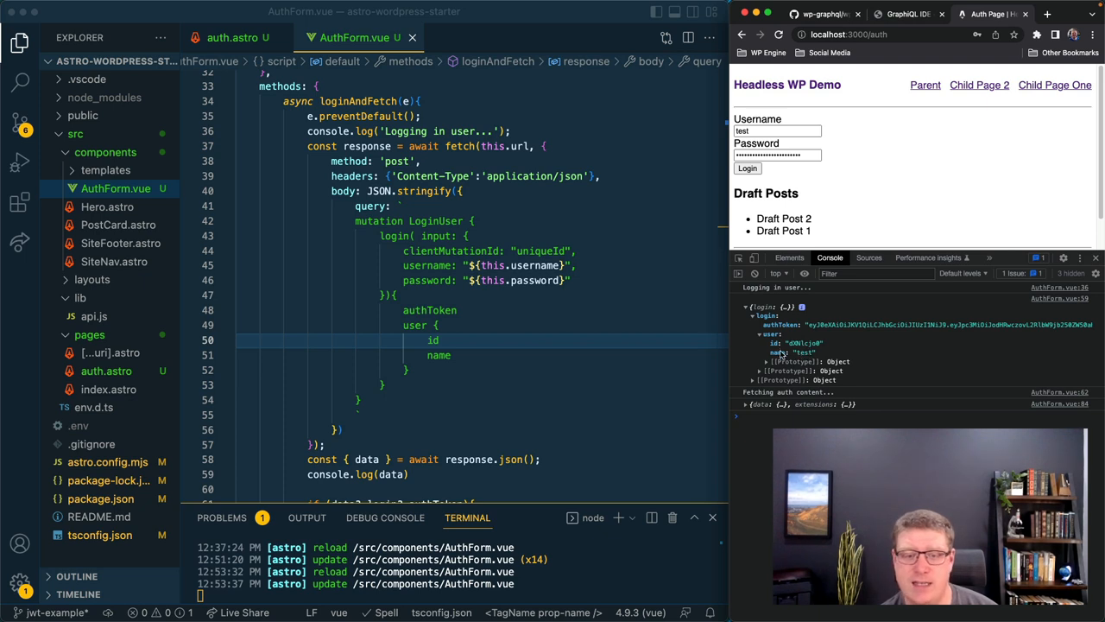
{"action": "scroll", "scroll_direction": "down", "scroll_amount": 3}
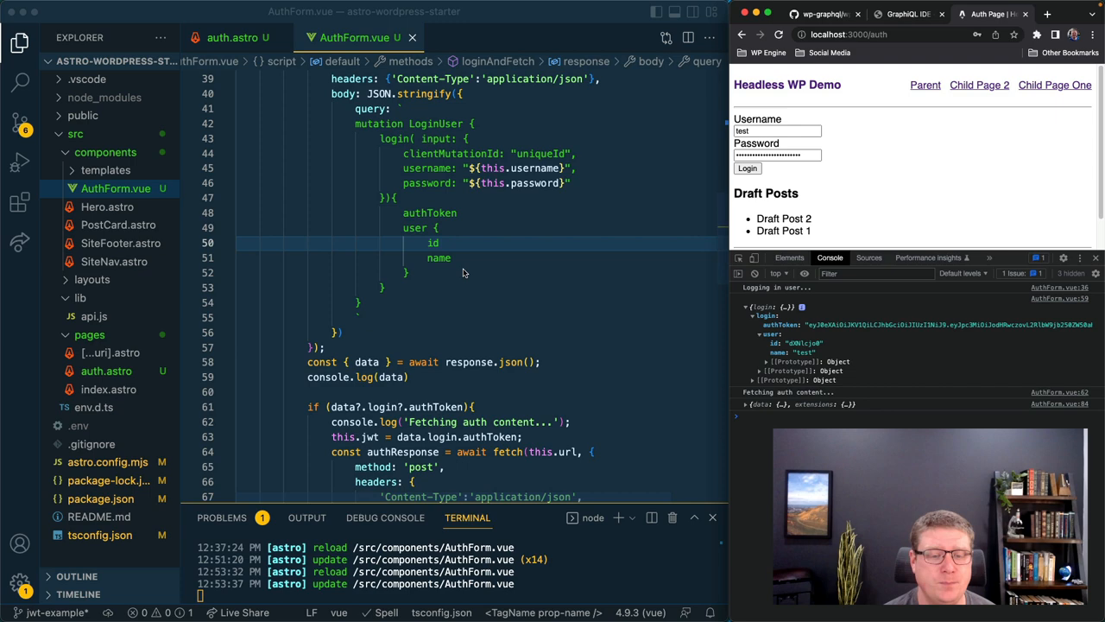
{"action": "scroll", "scroll_direction": "down", "scroll_amount": 3}
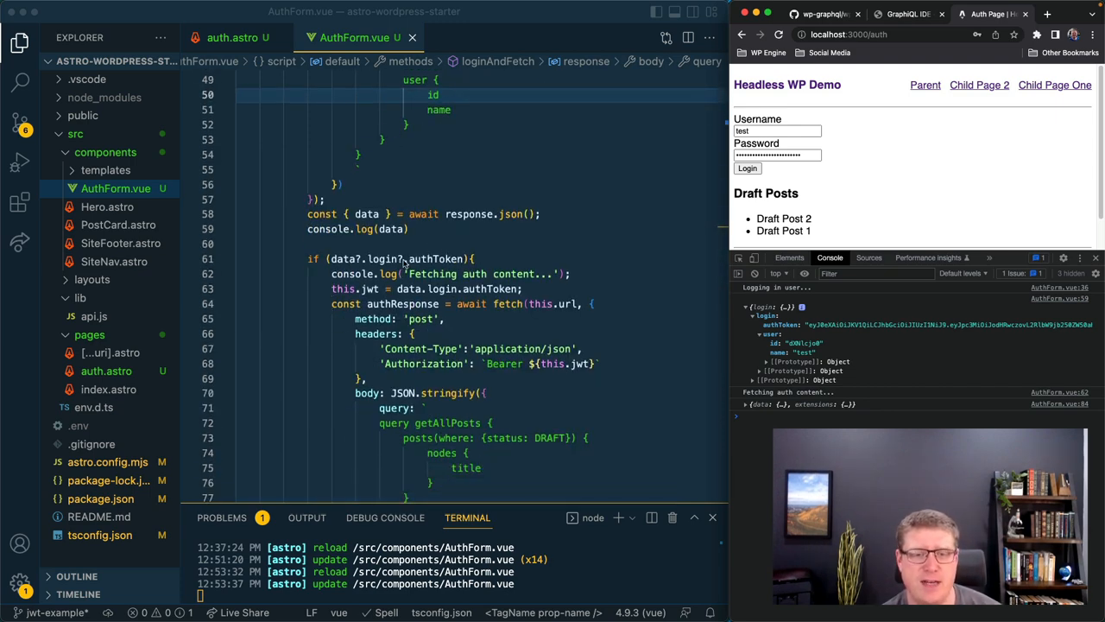
{"action": "scroll", "scroll_direction": "down", "scroll_amount": 3}
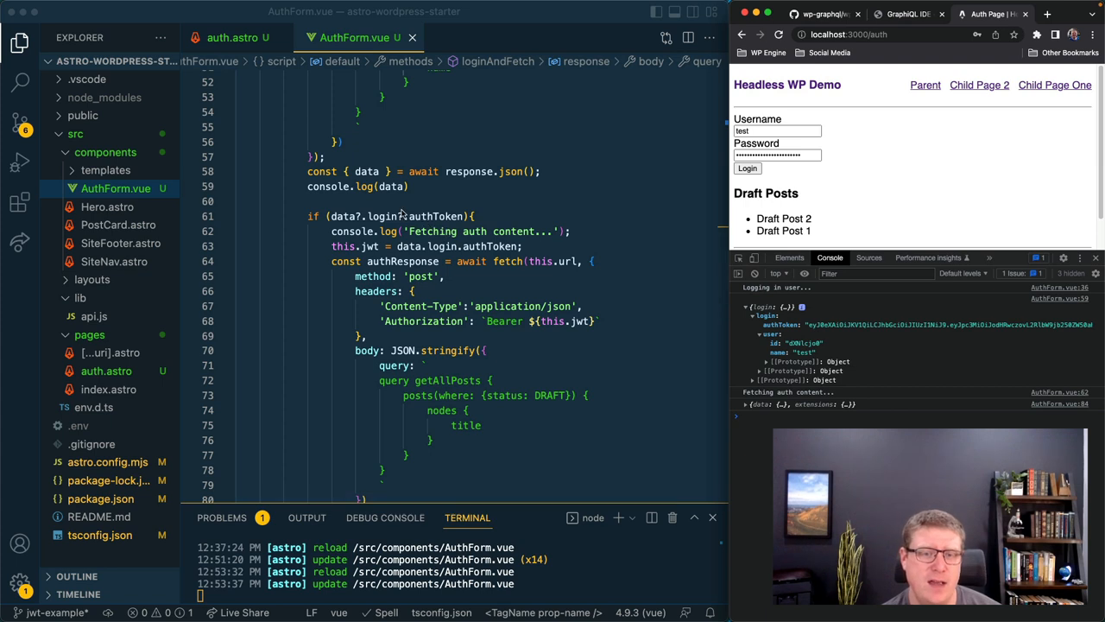
{"action": "double_click", "coordinate": [434, 216]}
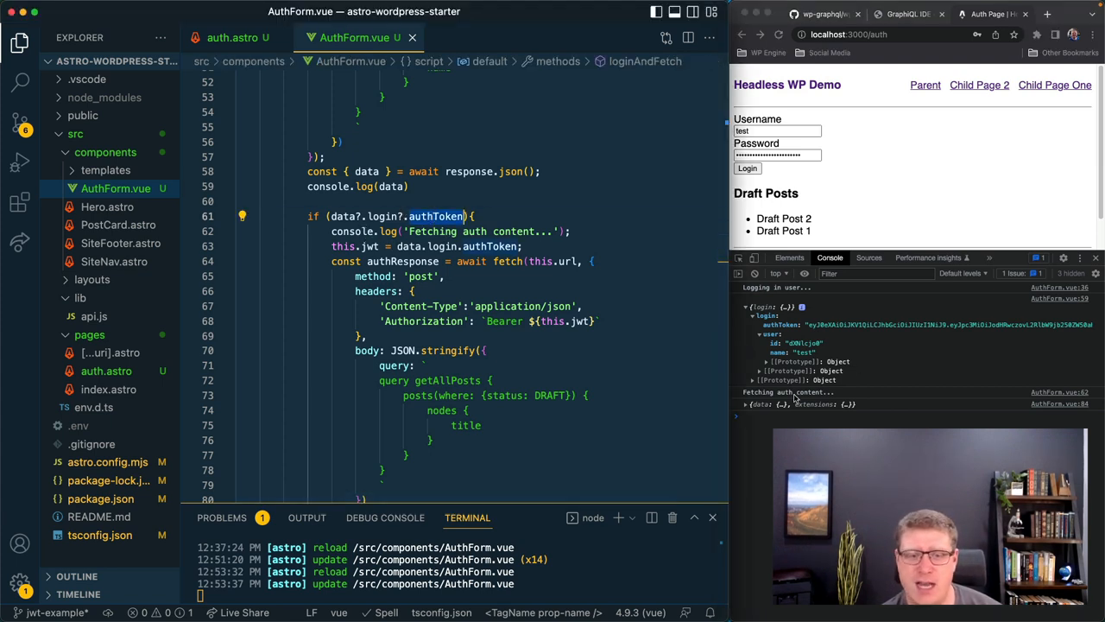
{"action": "scroll", "scroll_direction": "down", "scroll_amount": 3}
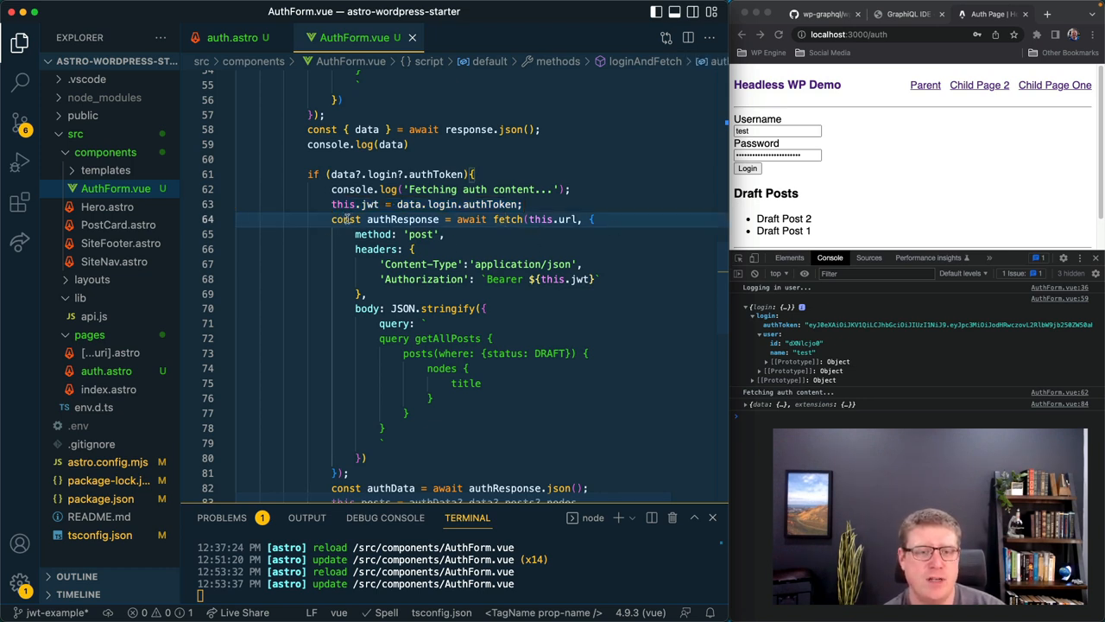
{"action": "left_click_drag", "start_coordinate": [332, 218], "coordinate": [367, 458]}
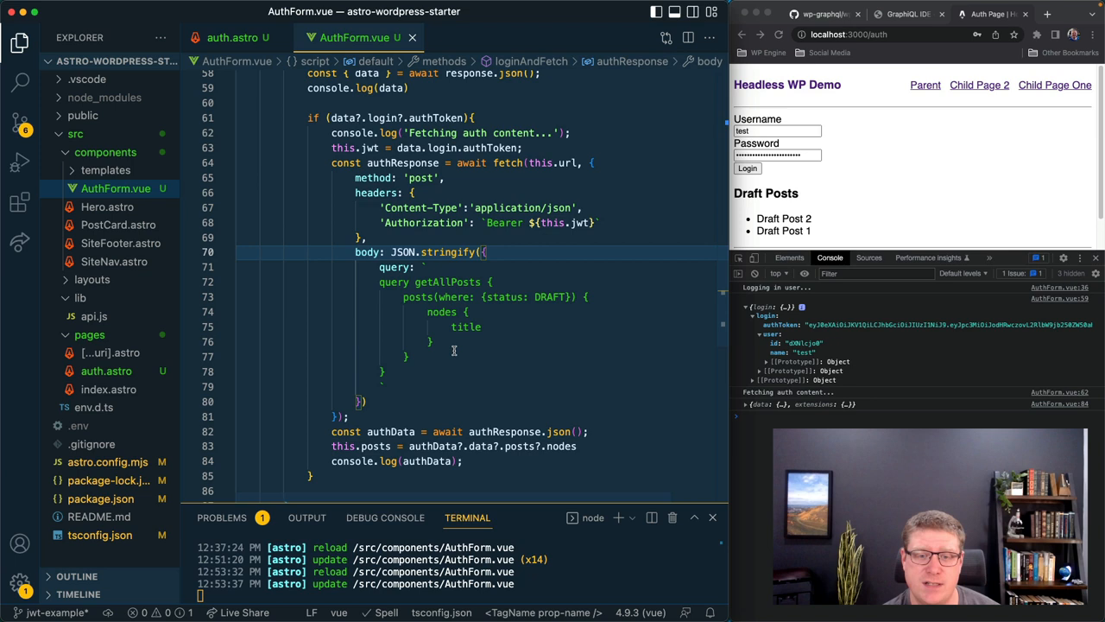
{"action": "scroll", "scroll_direction": "down", "scroll_amount": 3}
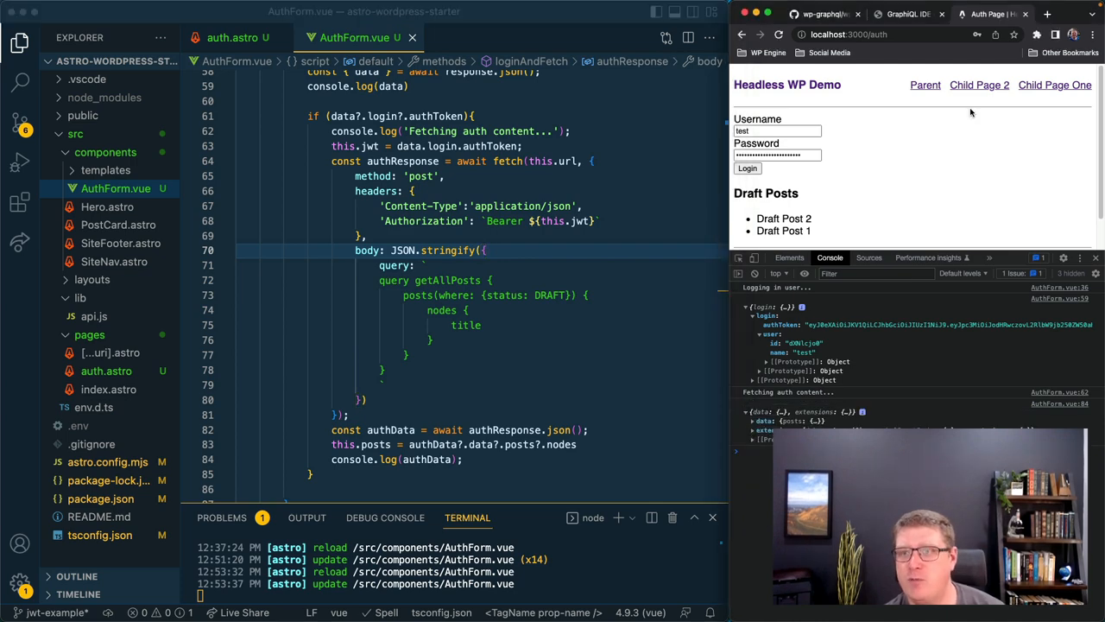
{"action": "mouse_move", "coordinate": [907, 14]}
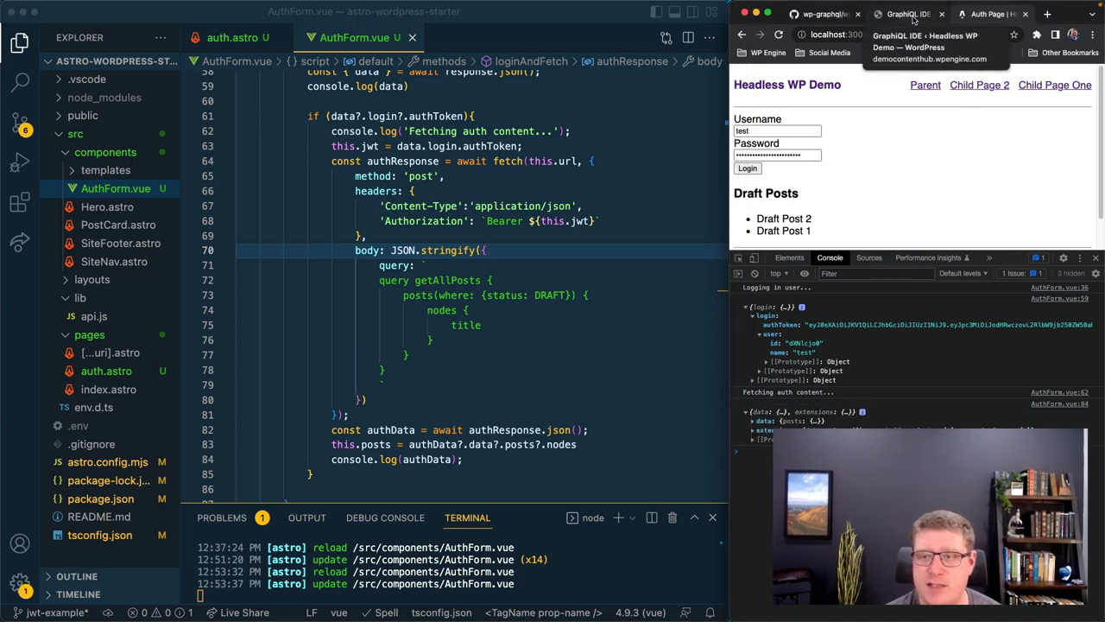
- Run the getAllPosts draft query in GraphiQL with 'execute as the logged-in user' enabled
{"action": "left_click", "coordinate": [906, 13]}
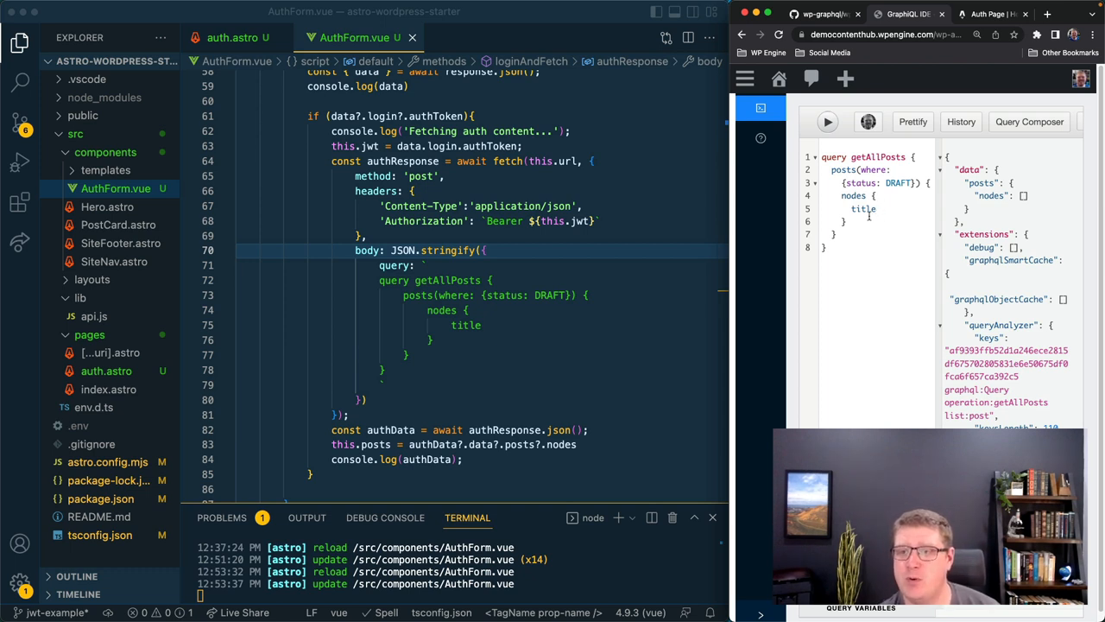
{"action": "mouse_move", "coordinate": [827, 122]}
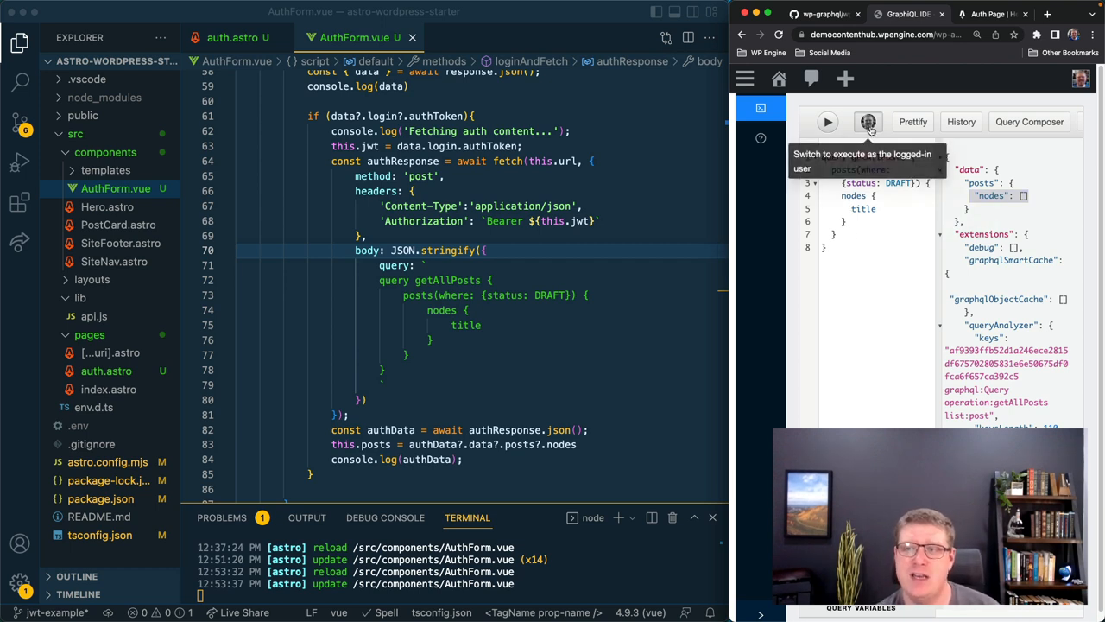
{"action": "left_click", "coordinate": [867, 122]}
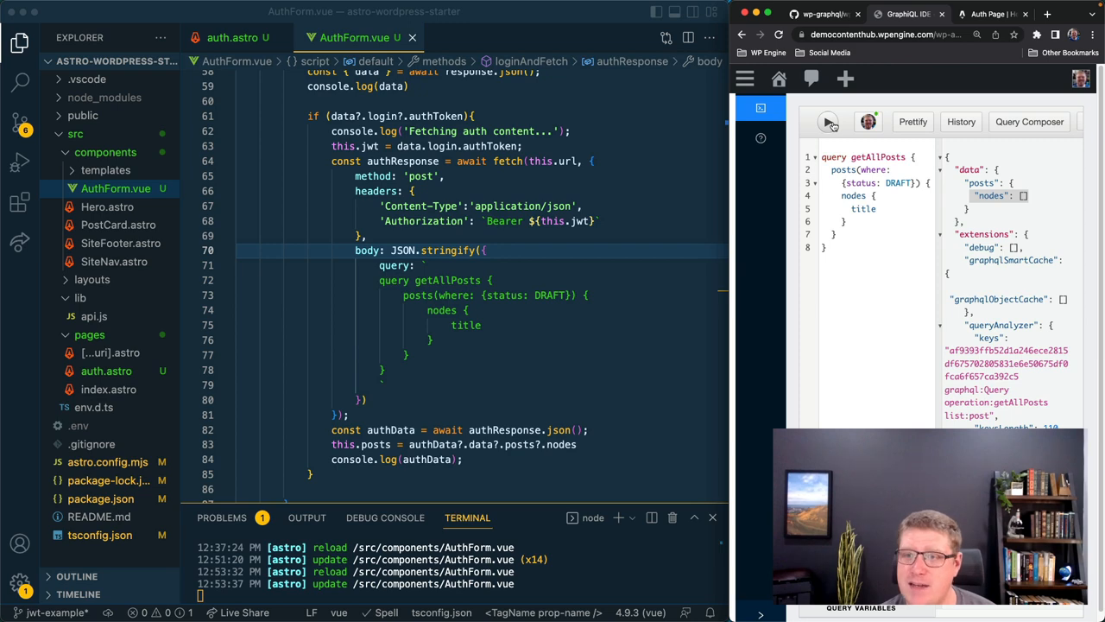
{"action": "left_click", "coordinate": [827, 120]}
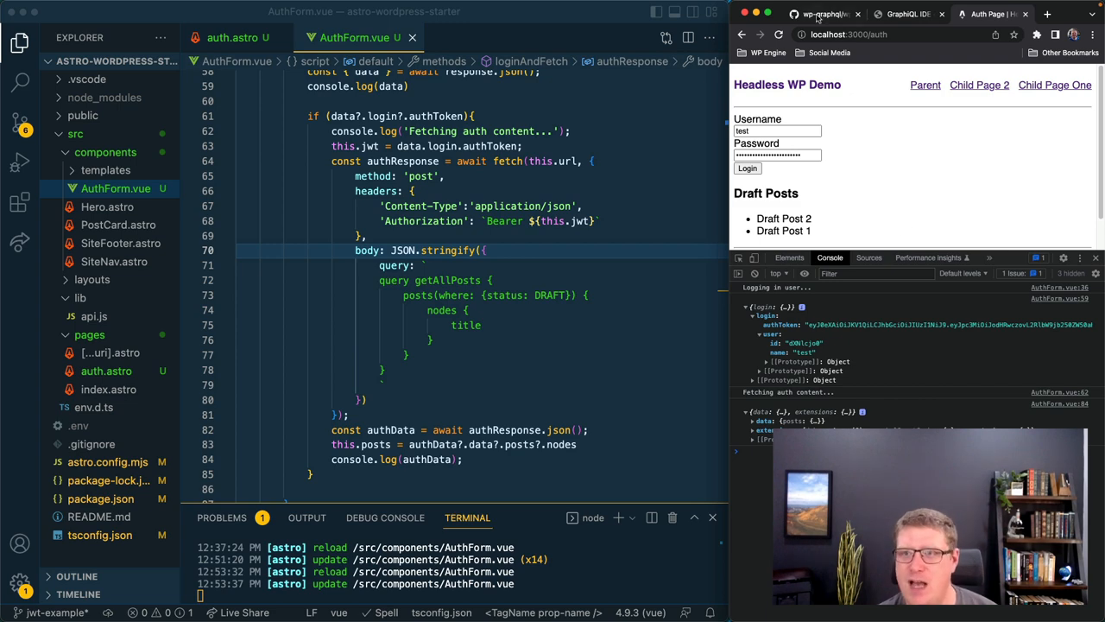
- Scroll the WPGraphQL JWT Authentication README to the Install, Activate & Setup secret key section
{"action": "left_click", "coordinate": [824, 14]}
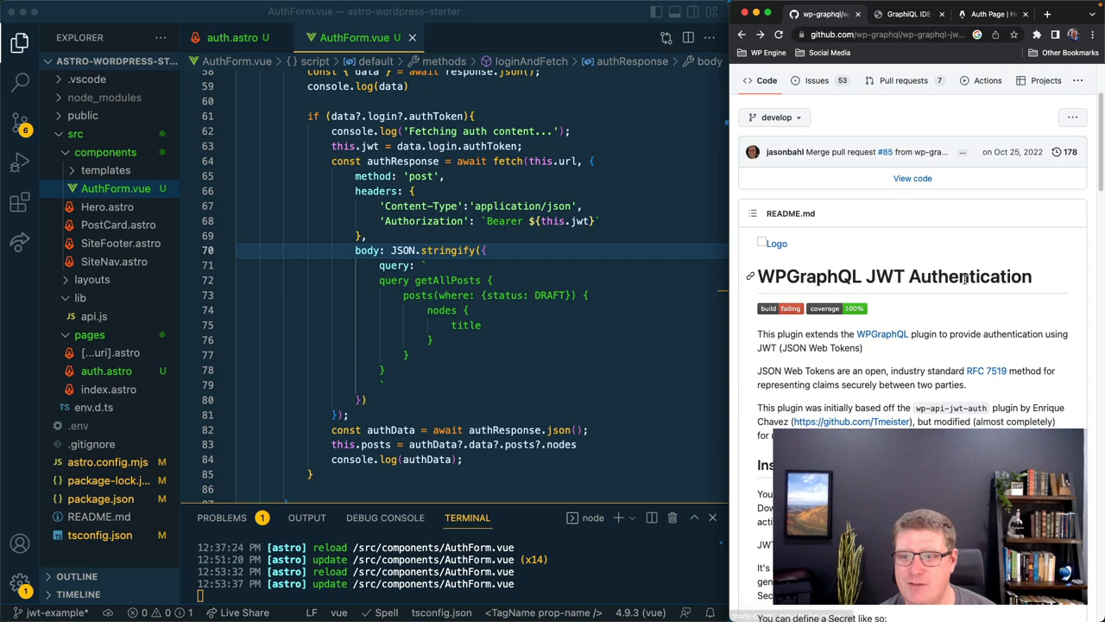
{"action": "mouse_move", "coordinate": [986, 309]}
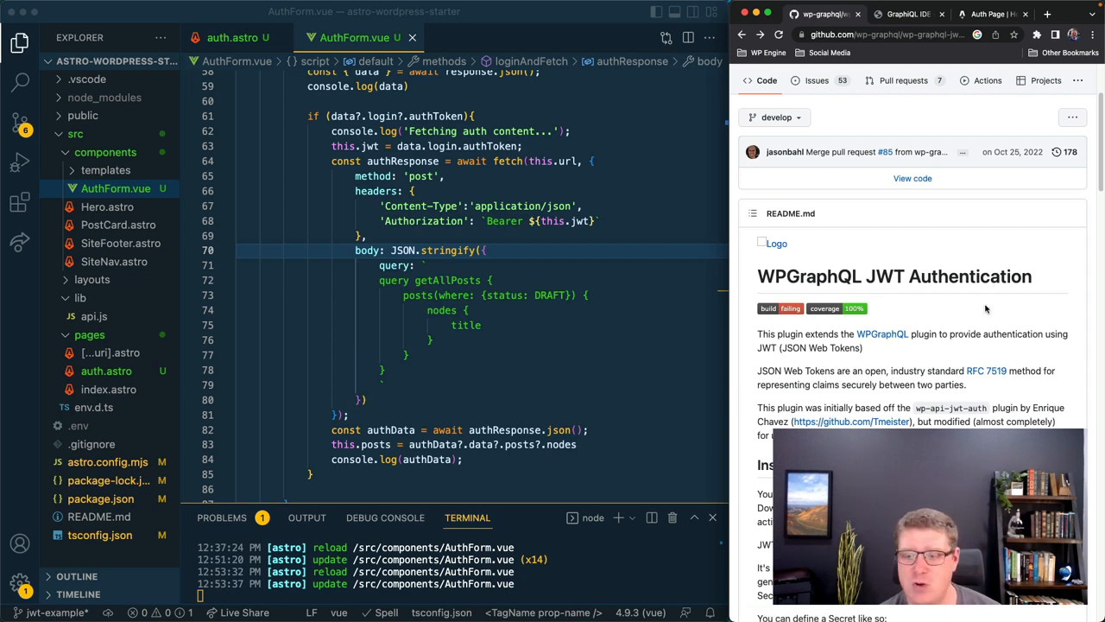
{"action": "scroll", "scroll_direction": "down", "scroll_amount": 3}
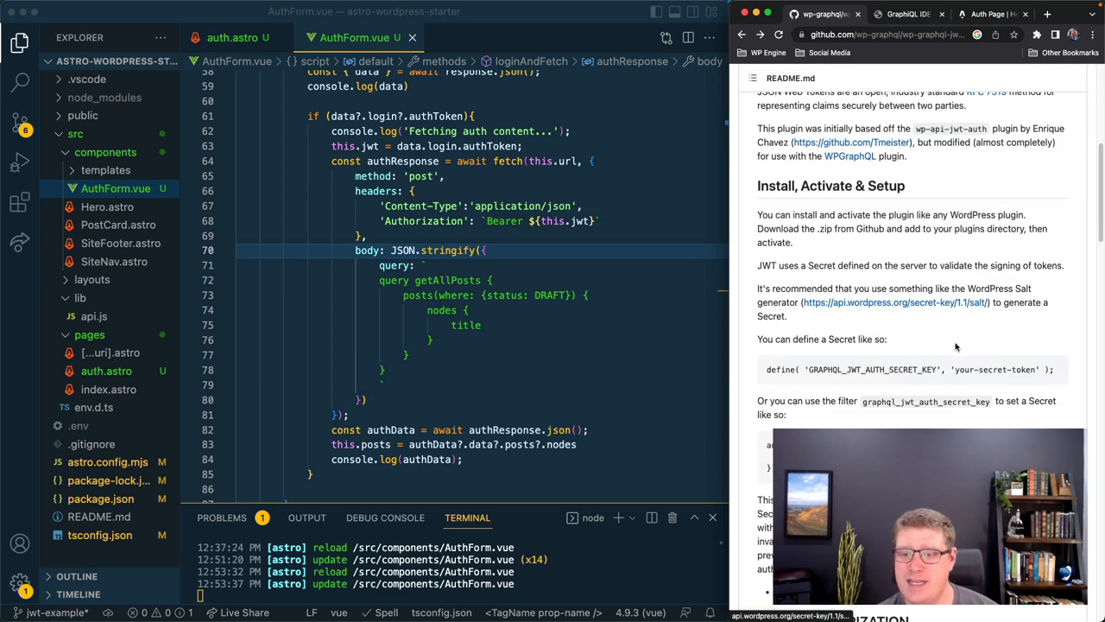
{"action": "scroll", "scroll_direction": "down", "scroll_amount": 3}
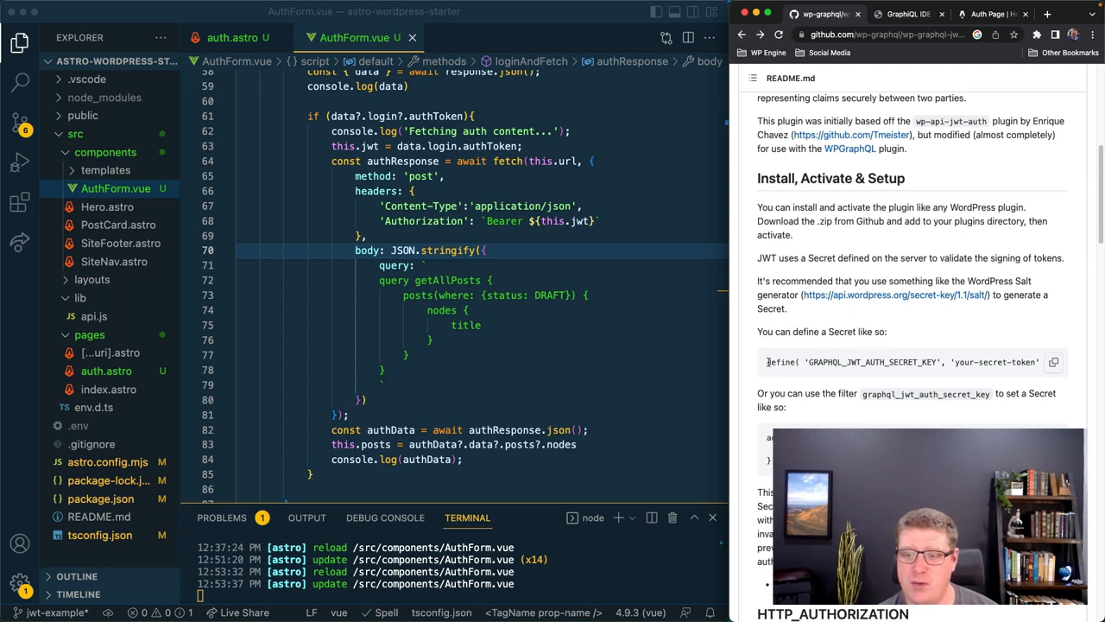
{"action": "scroll", "scroll_direction": "down", "scroll_amount": 3}
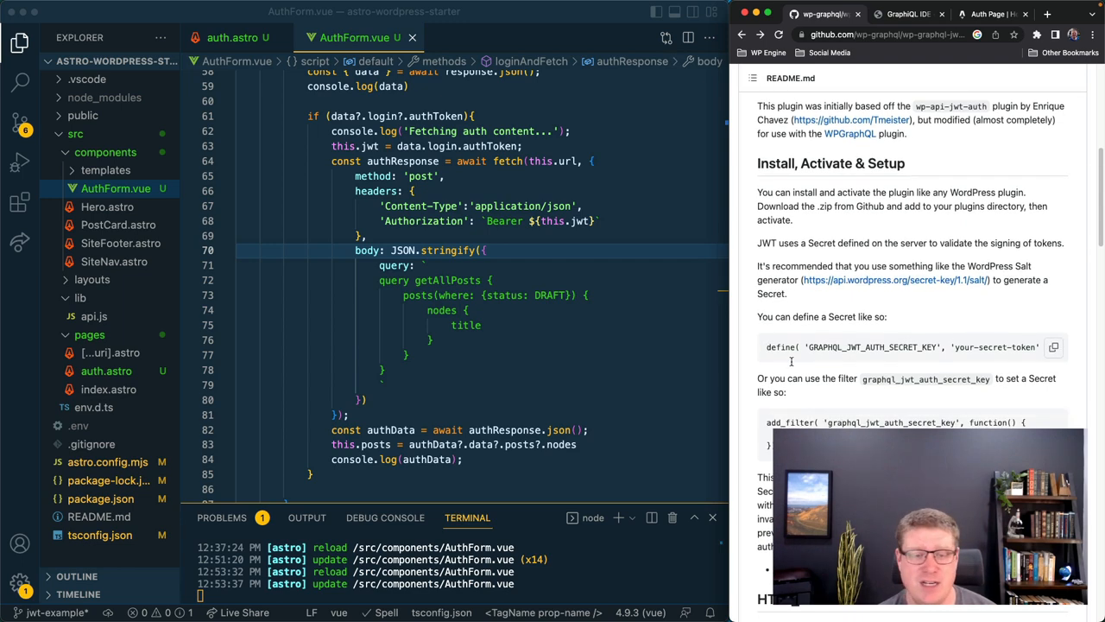
{"action": "mouse_move", "coordinate": [801, 360]}
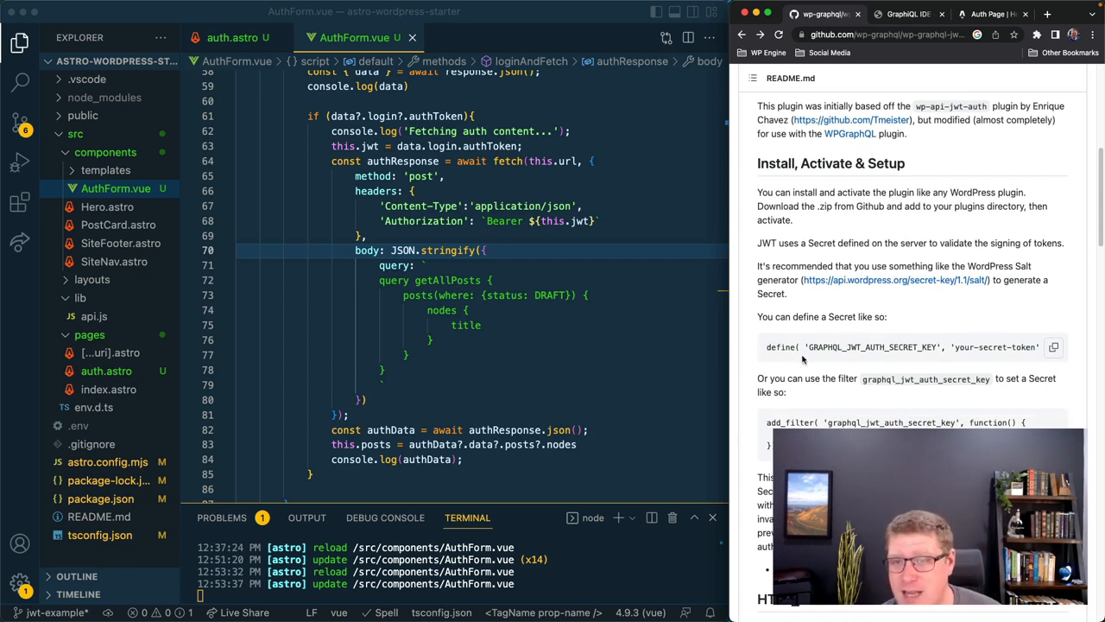